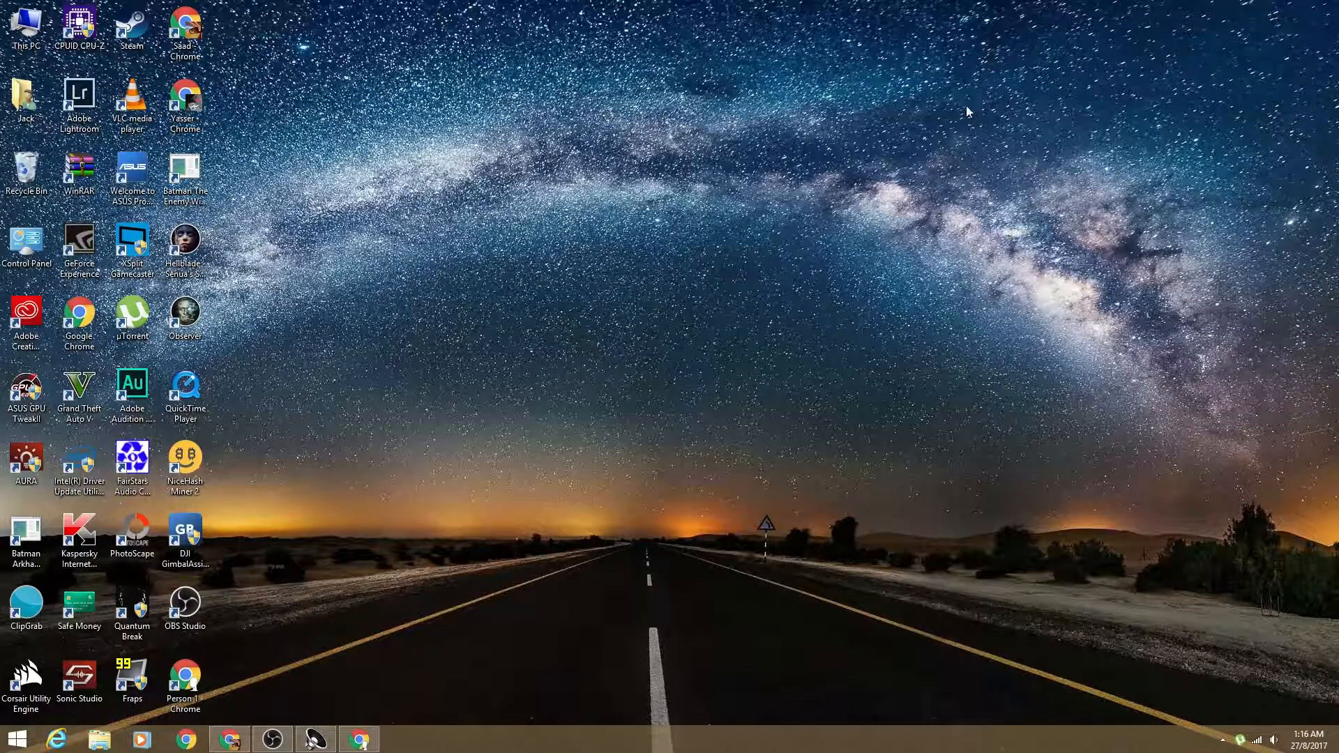
pyautogui.moveTo(346, 735)
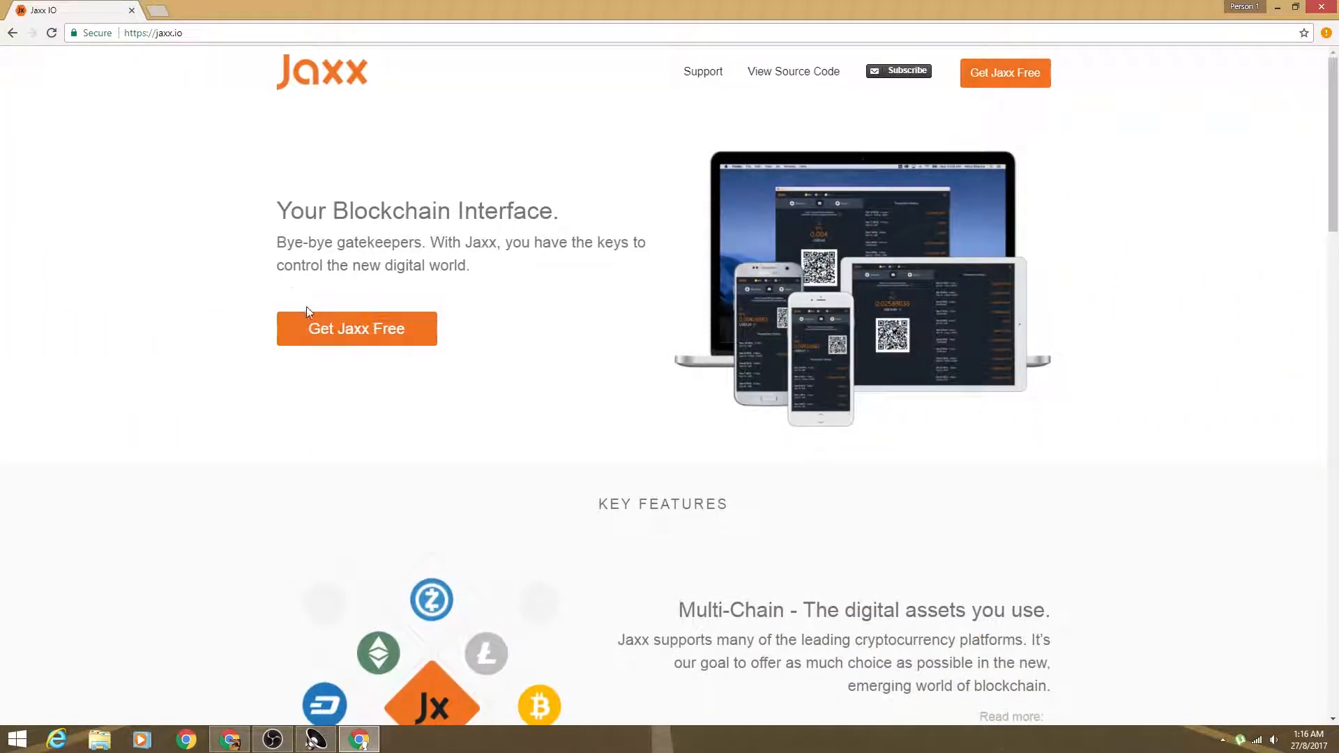
# - Download the Jaxx 64-bit Windows ZIP from the jaxx.io install page via Windows Desktop
pyautogui.click(356, 329)
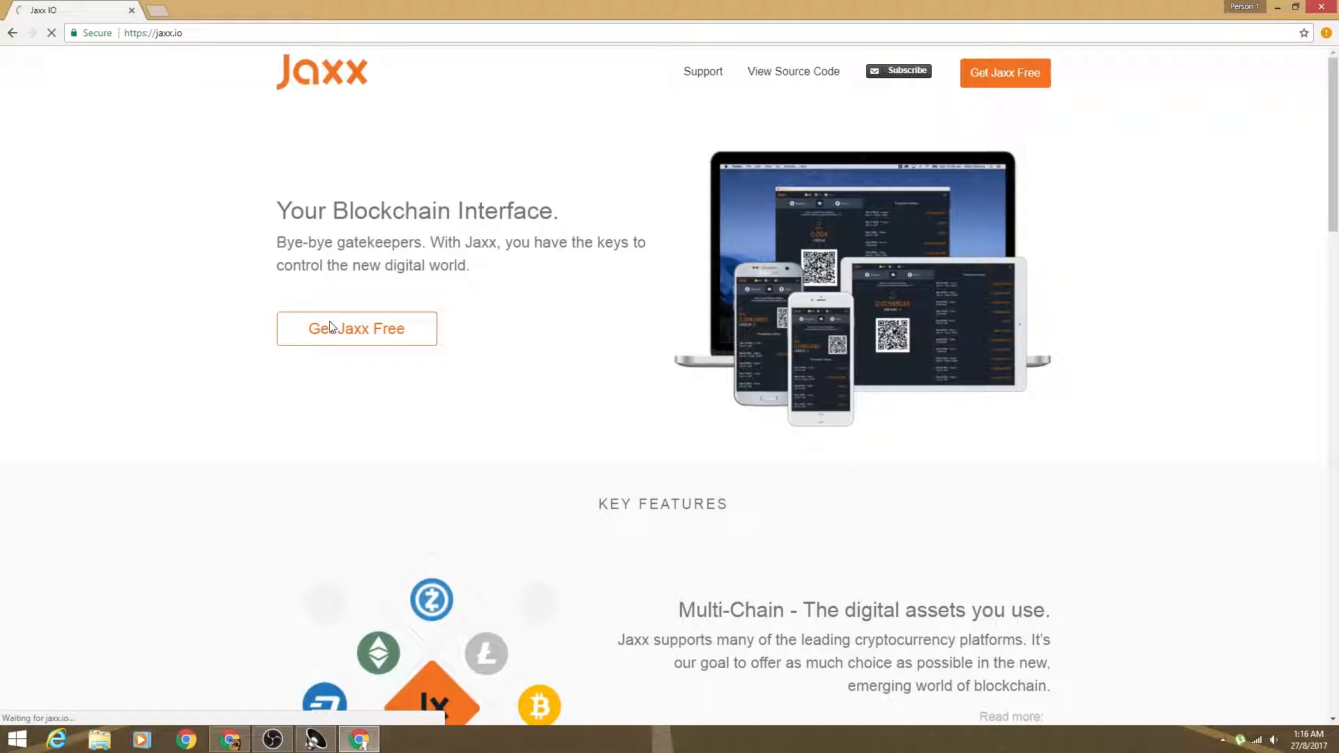
pyautogui.click(702, 71)
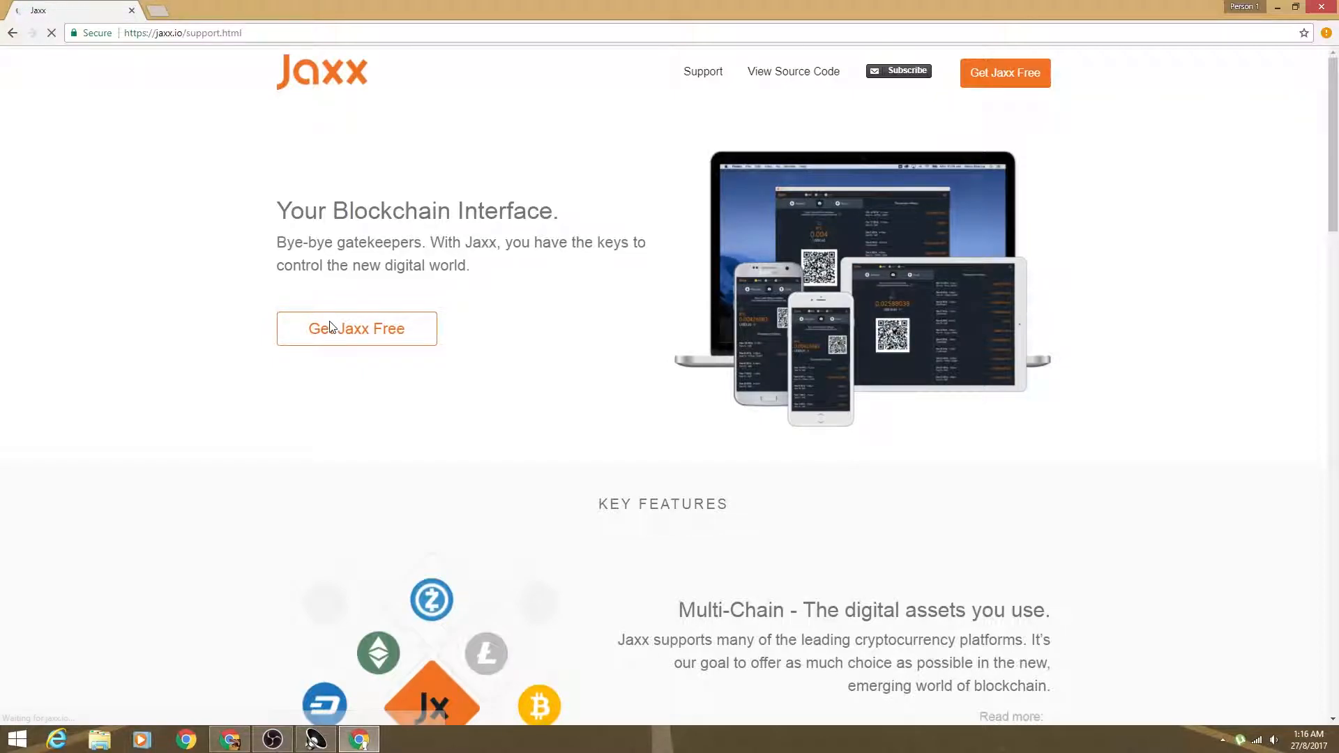
pyautogui.click(50, 32)
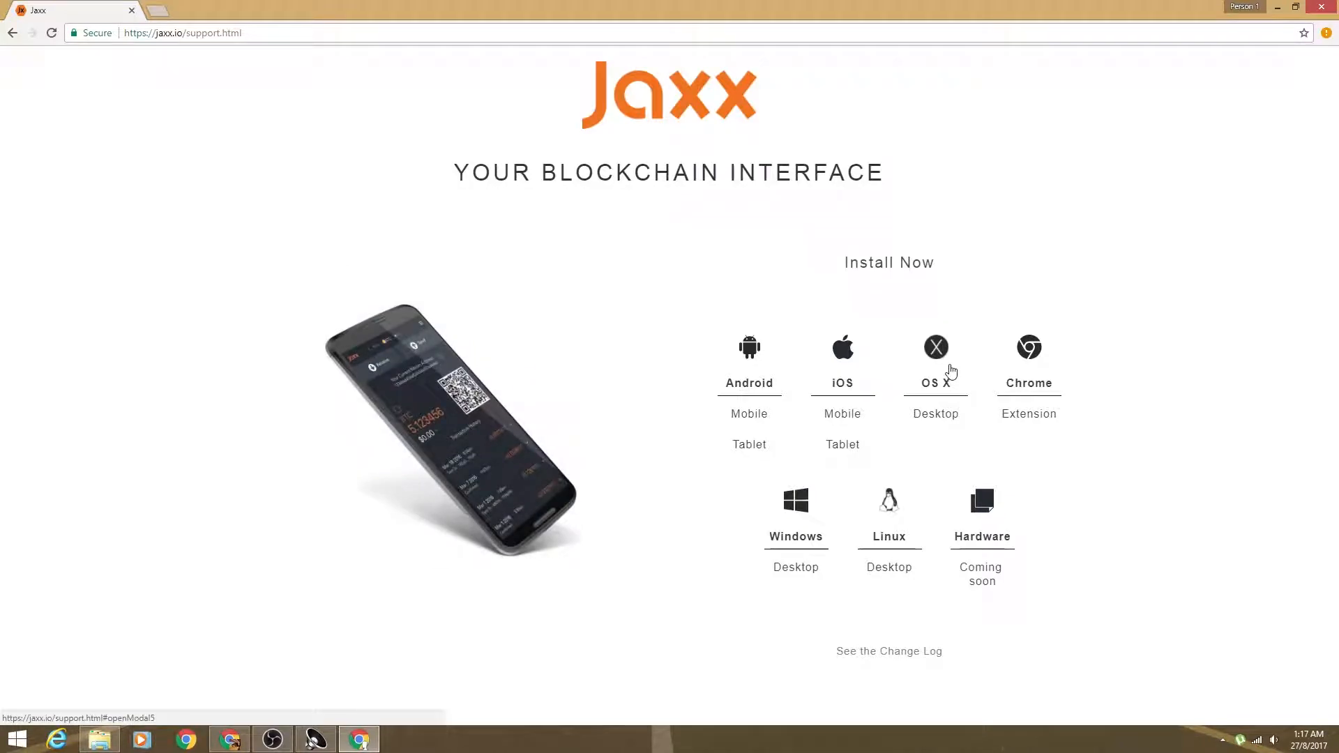
pyautogui.click(794, 501)
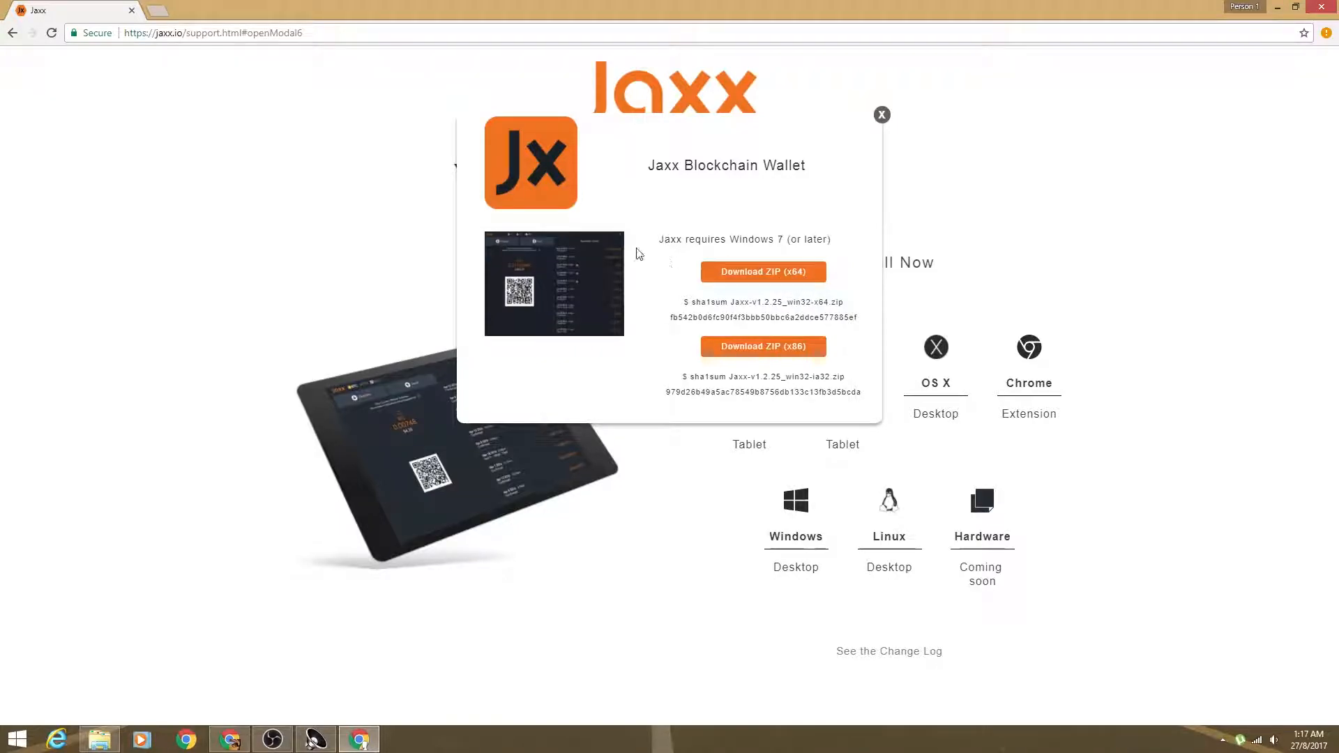
pyautogui.click(762, 272)
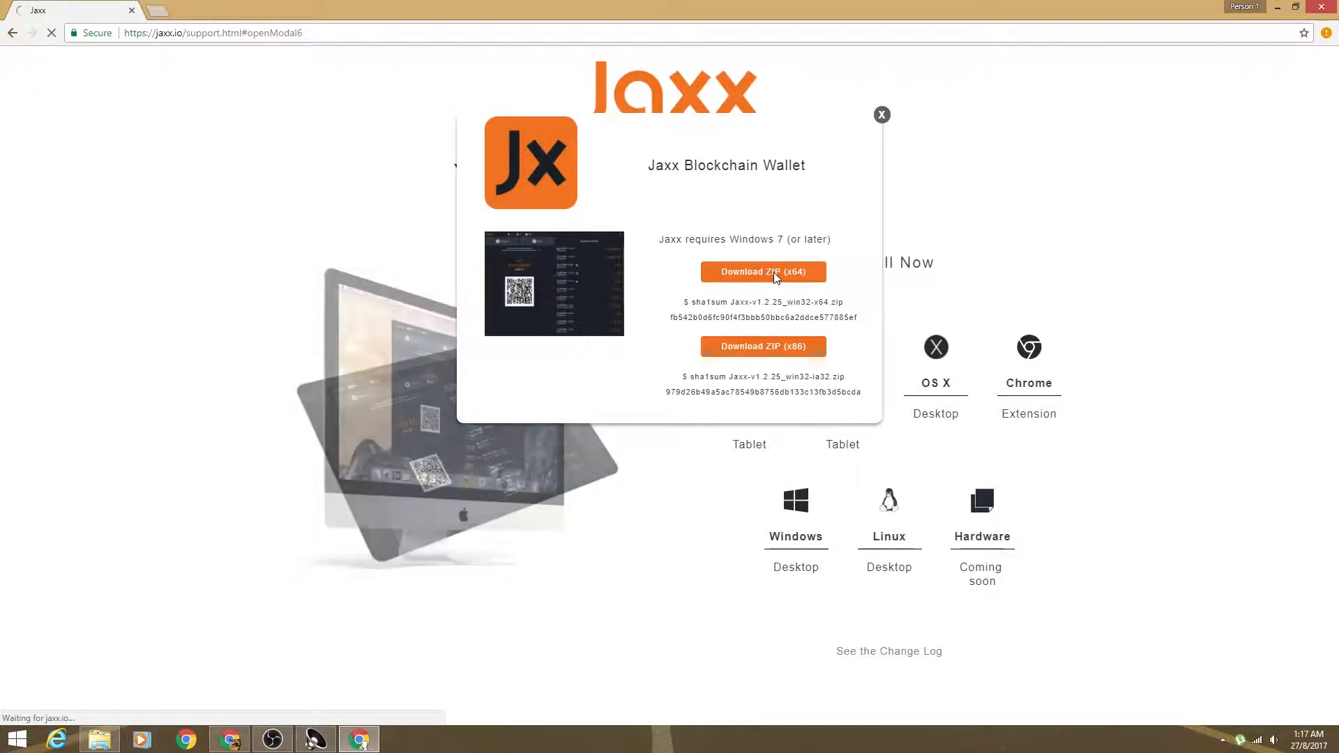
pyautogui.click(761, 272)
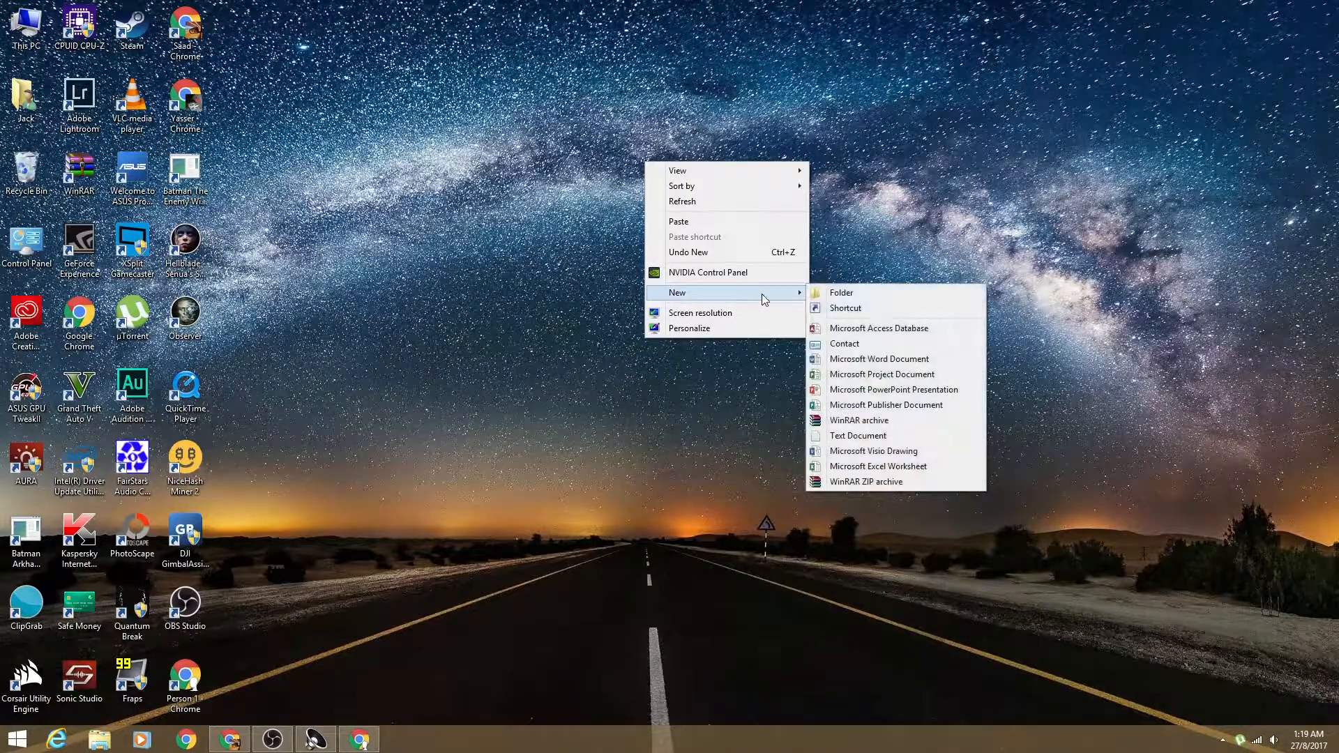
# - Create a desktop folder, extract the Jaxx ZIP into it and select the Jaxx application in jaxx-assets
pyautogui.click(840, 292)
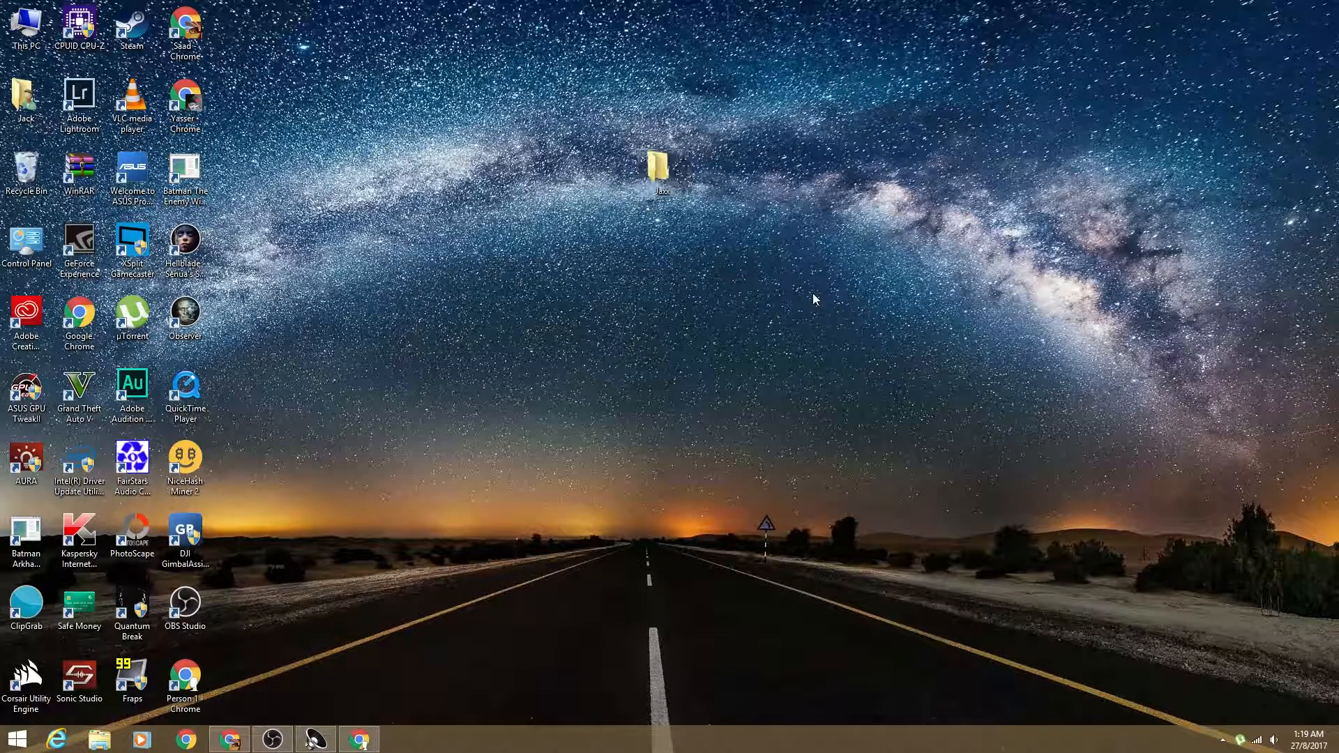
pyautogui.doubleClick(658, 164)
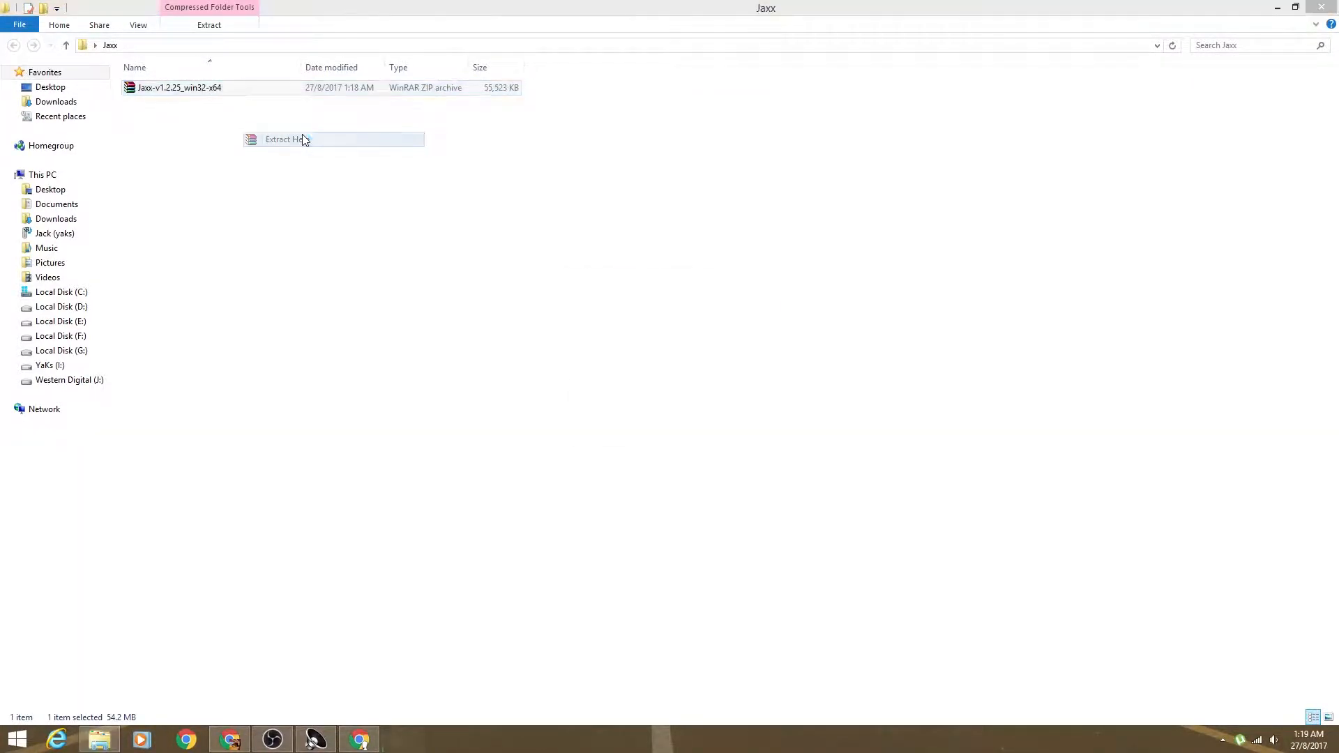
pyautogui.click(284, 140)
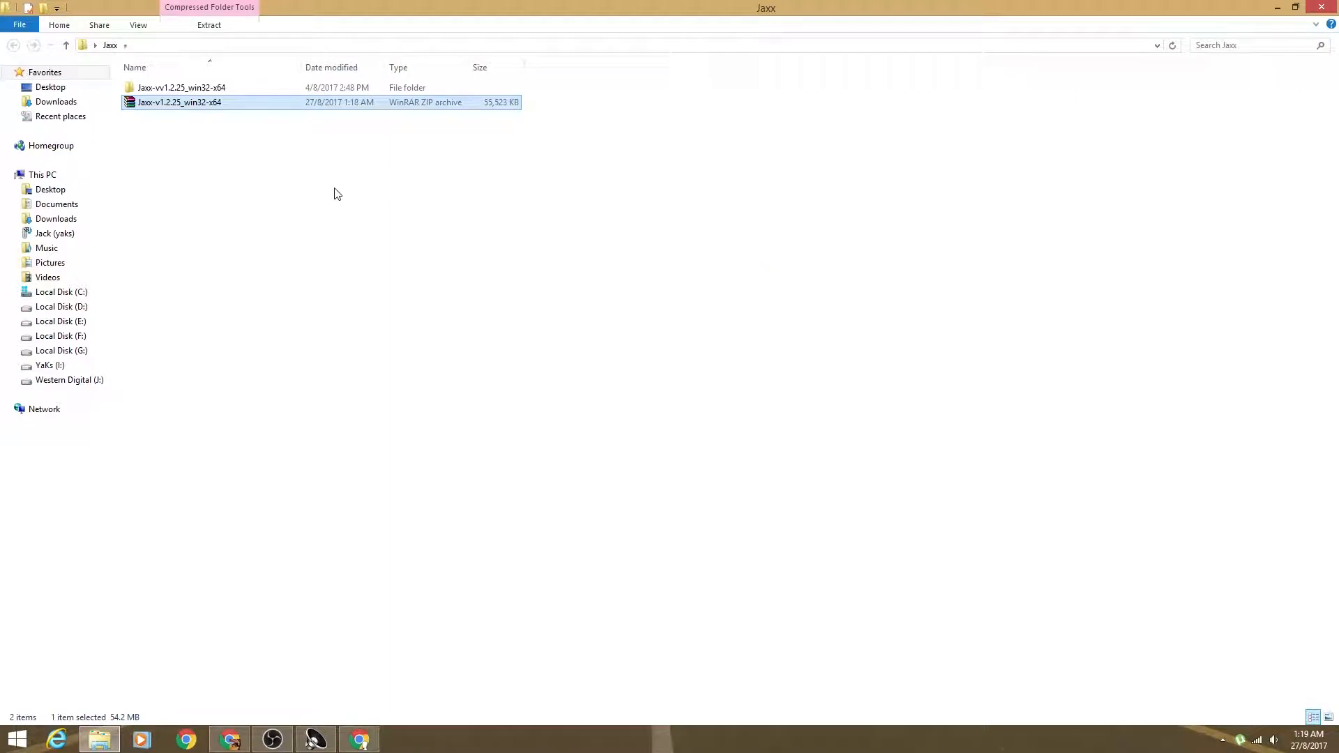
pyautogui.doubleClick(180, 86)
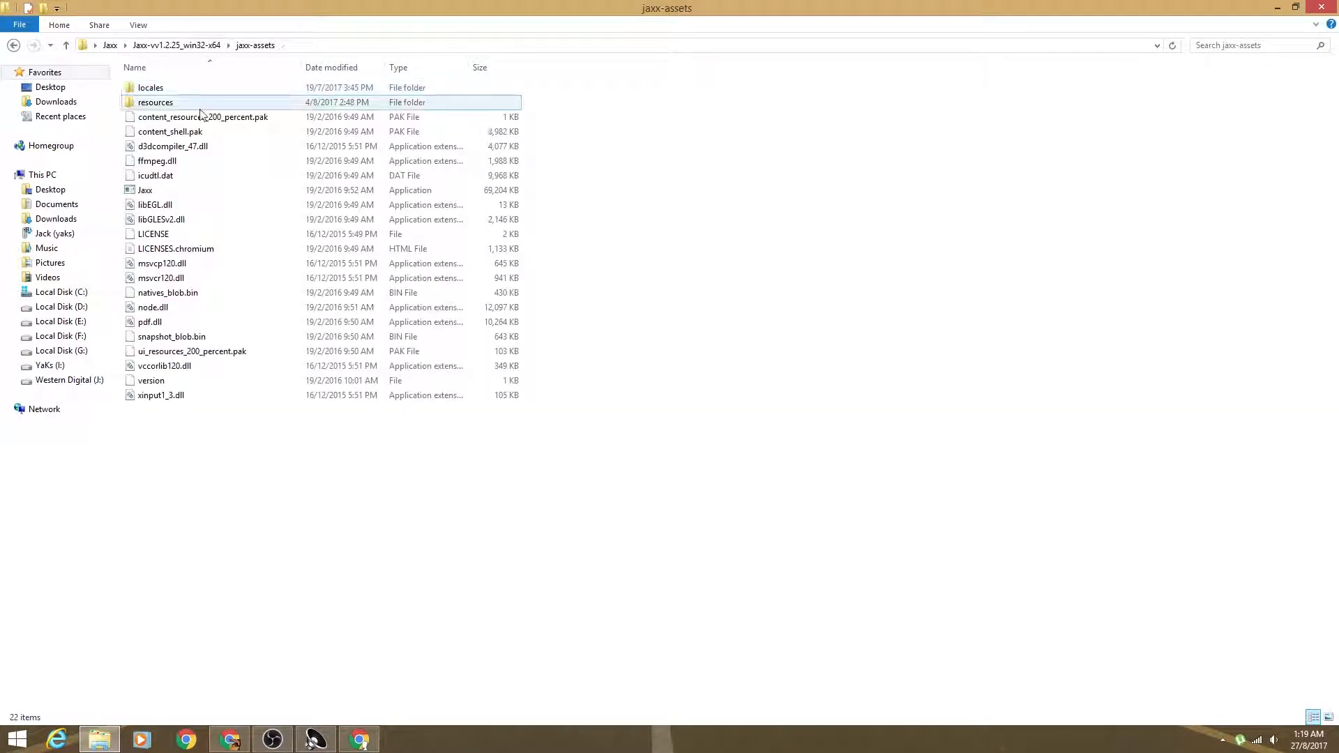
pyautogui.click(145, 190)
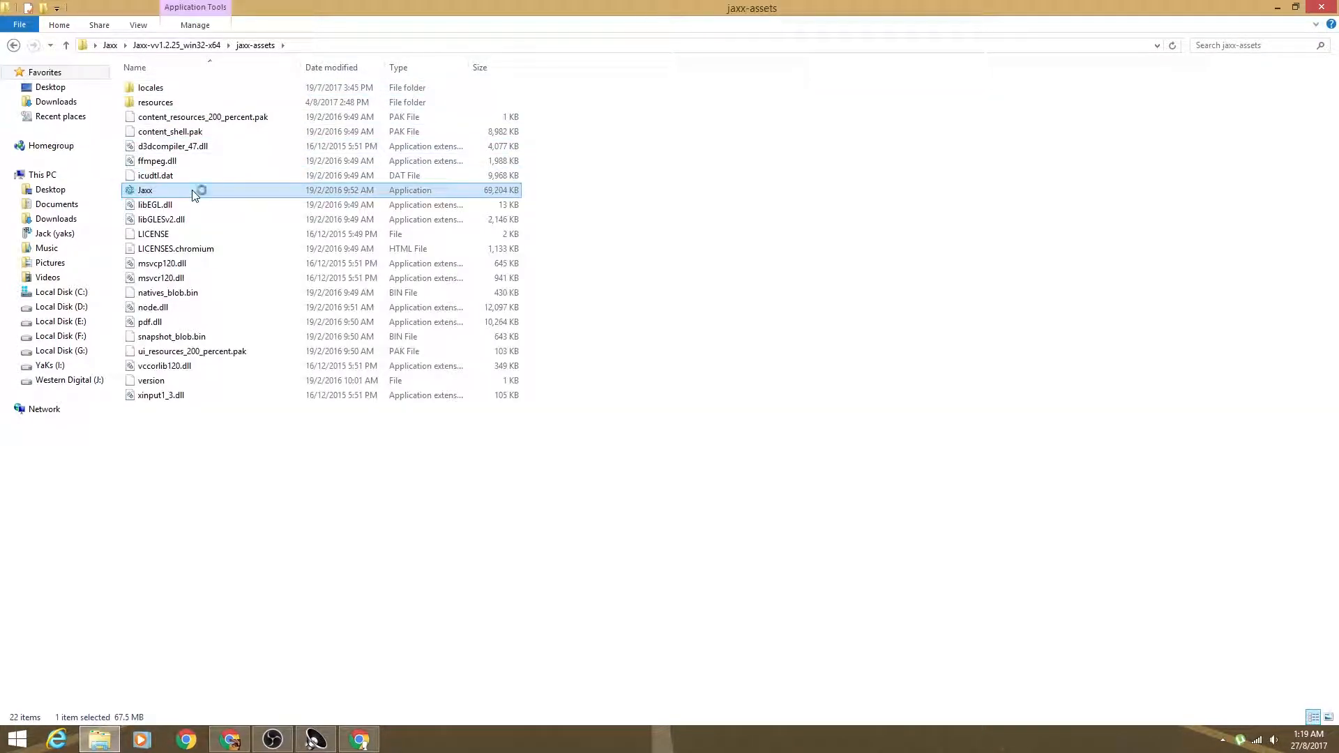
# - Launch Jaxx.exe so the Bitcoin wallet with its address and zero balance appears
pyautogui.doubleClick(145, 190)
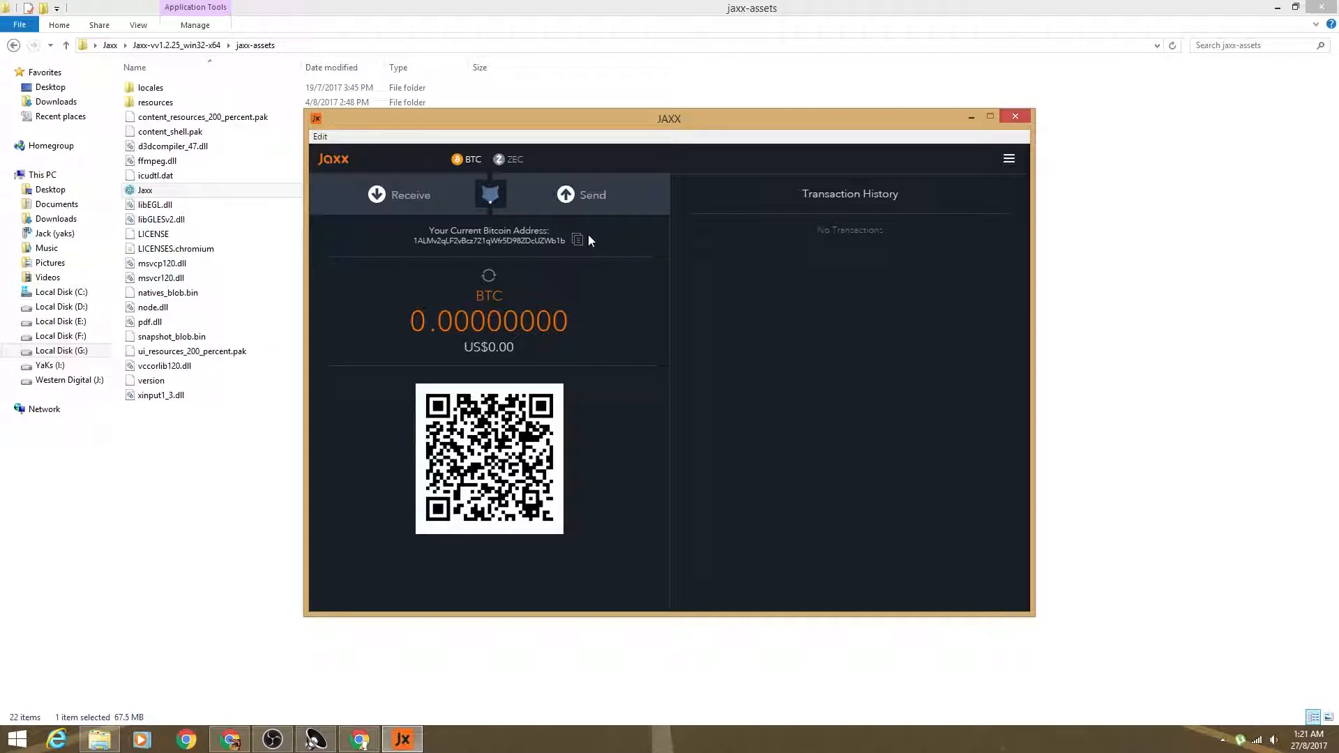
pyautogui.moveTo(550, 226)
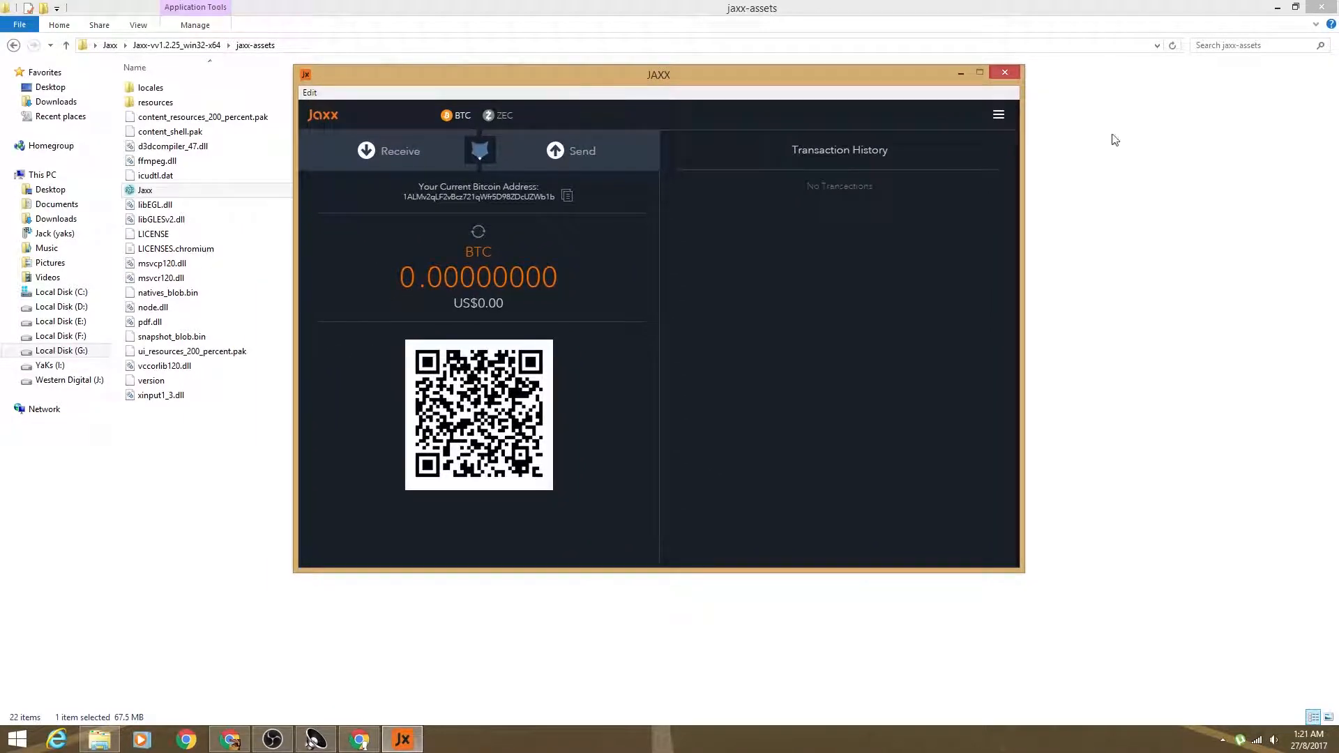
# - Confirm ZEC - ZCash is enabled in Wallets and show the ZCash wallet with 0.0305 ZEC
pyautogui.click(998, 115)
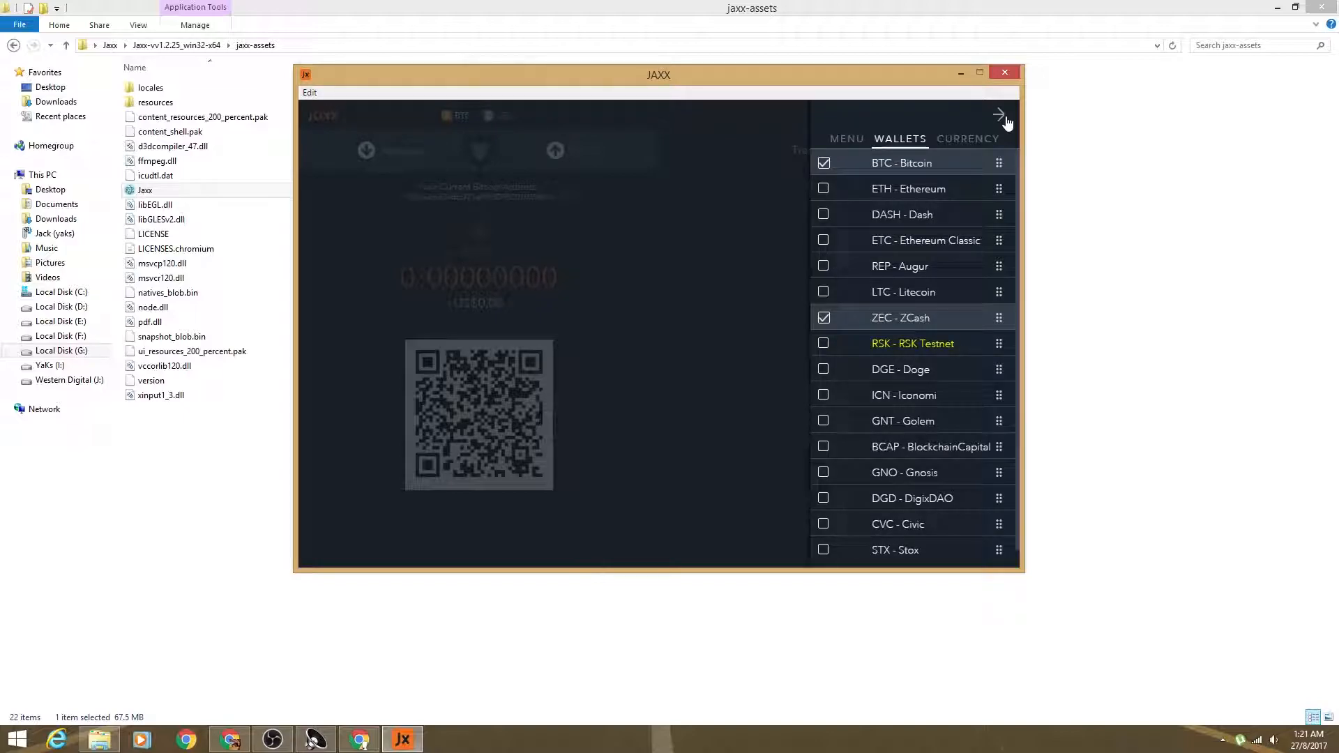
pyautogui.moveTo(929, 188)
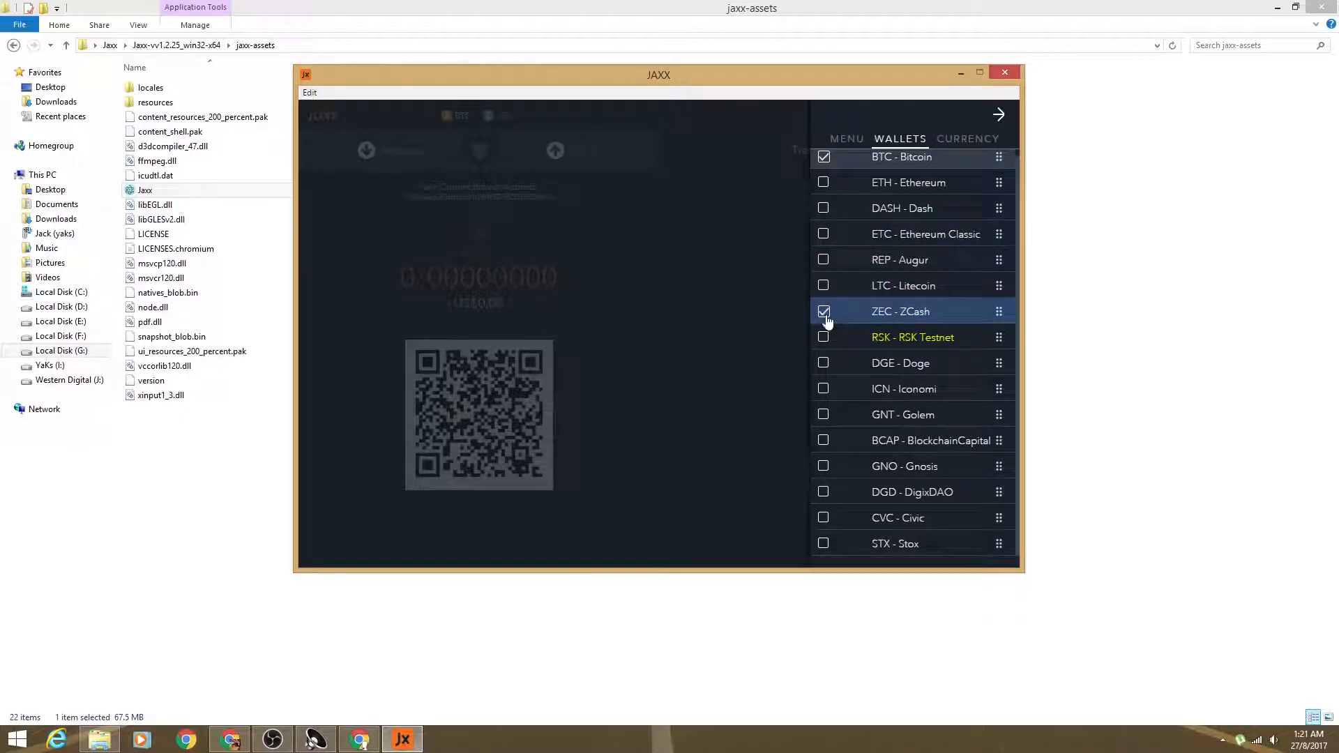
pyautogui.click(823, 311)
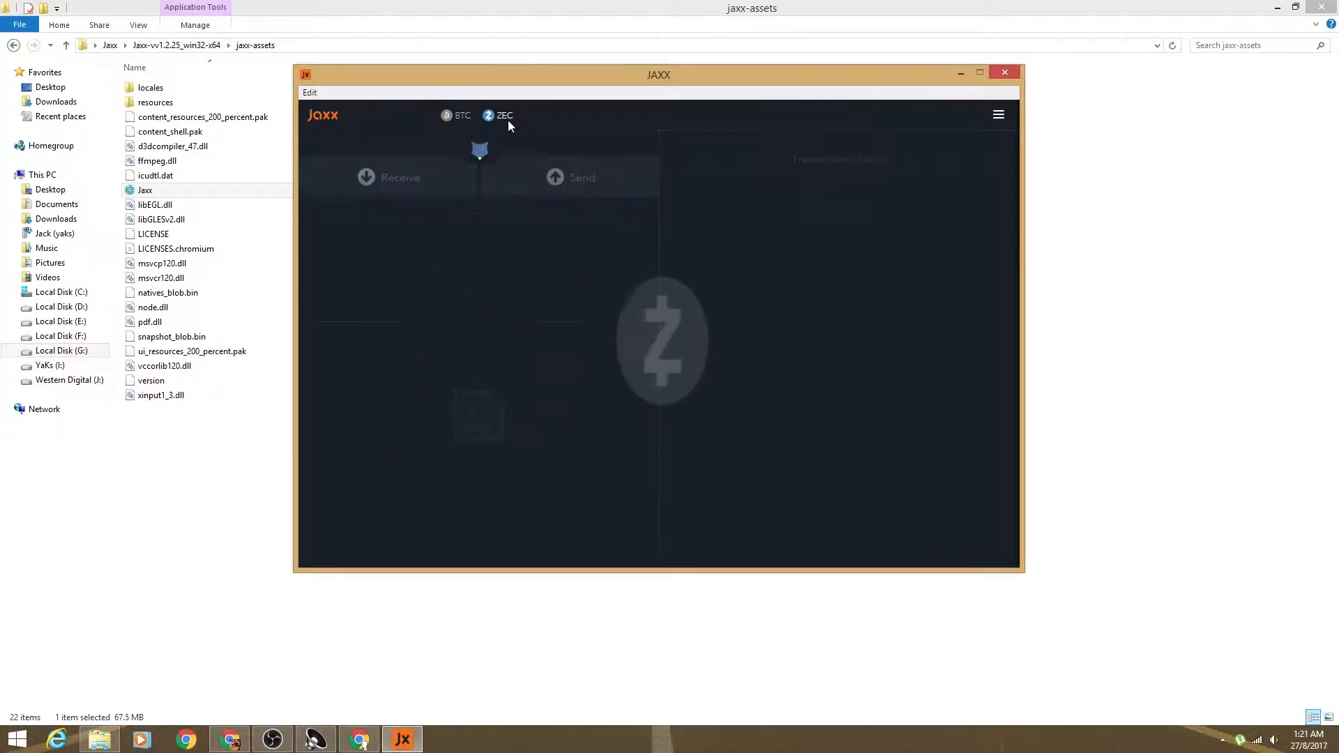
pyautogui.click(502, 116)
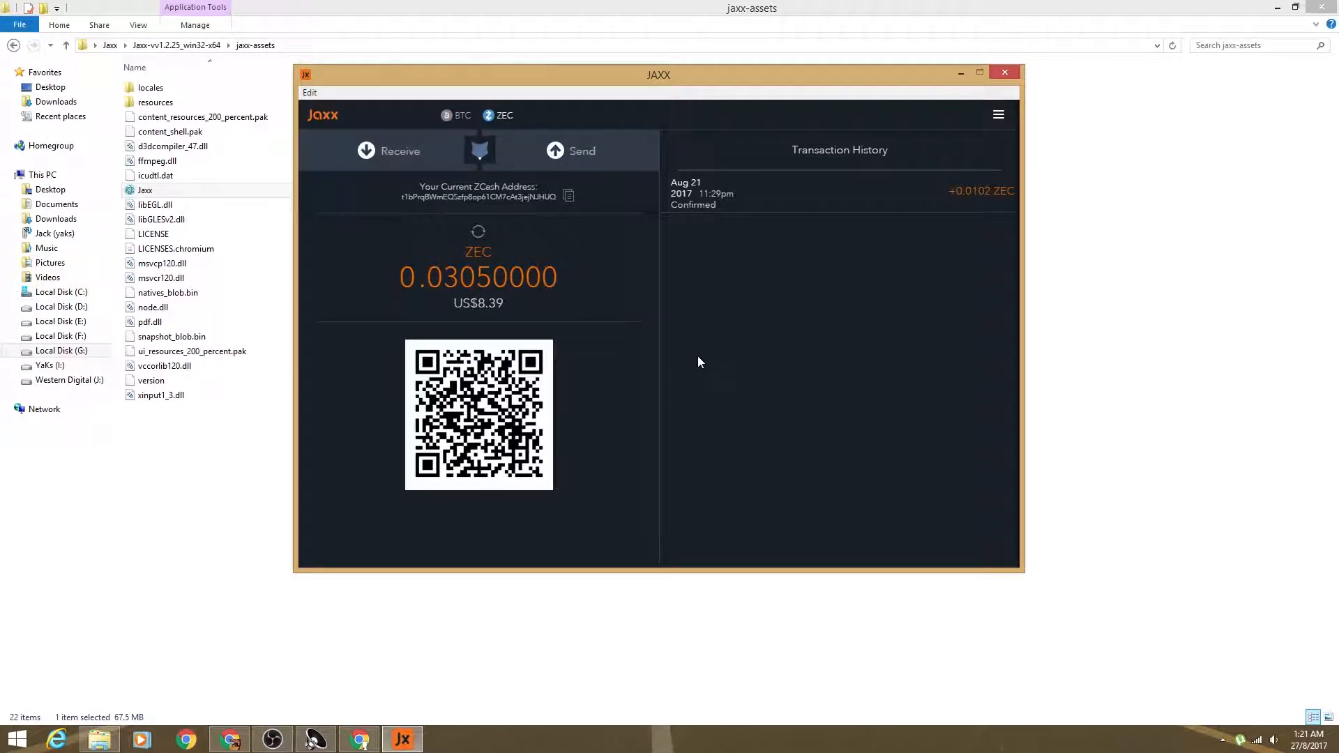
pyautogui.moveTo(495, 318)
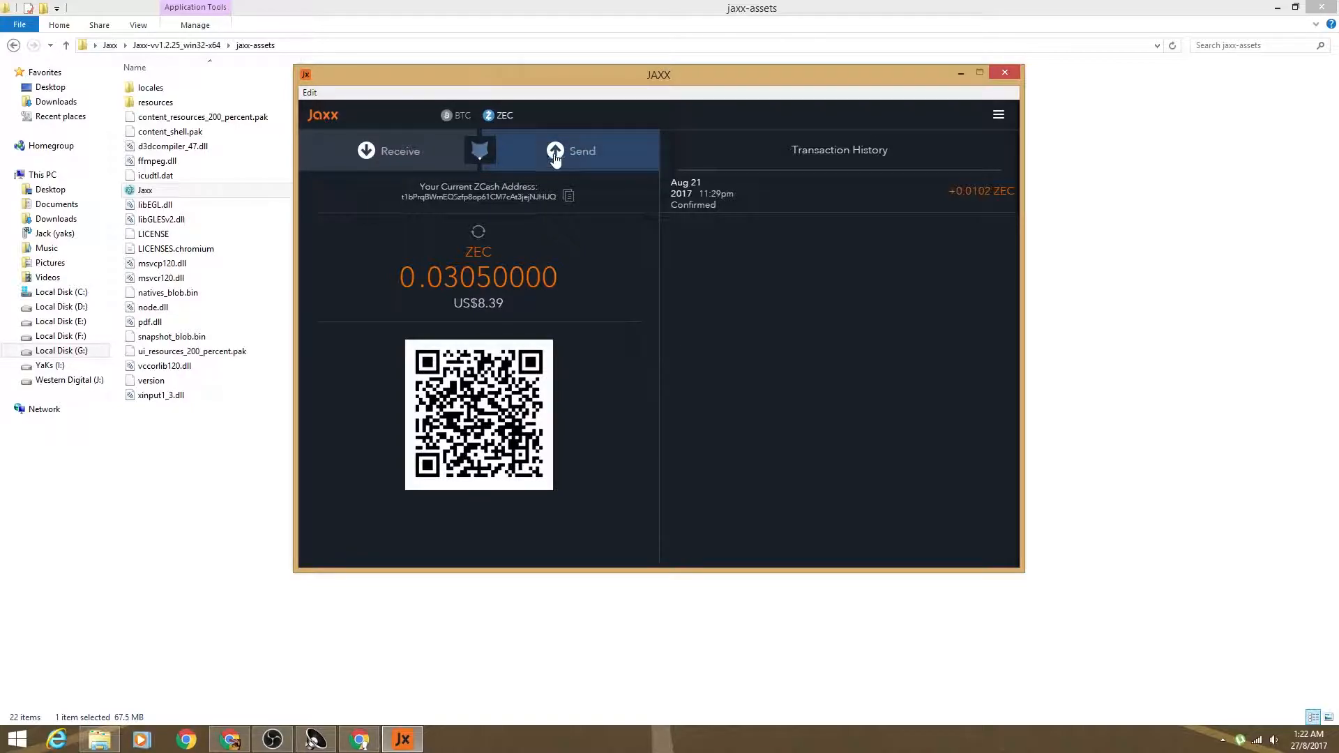
# - Fill the ZEC send form as a ShapeShift exchange to BTC - Bitcoin with the MAX 0.0304 ZEC amount
pyautogui.click(571, 151)
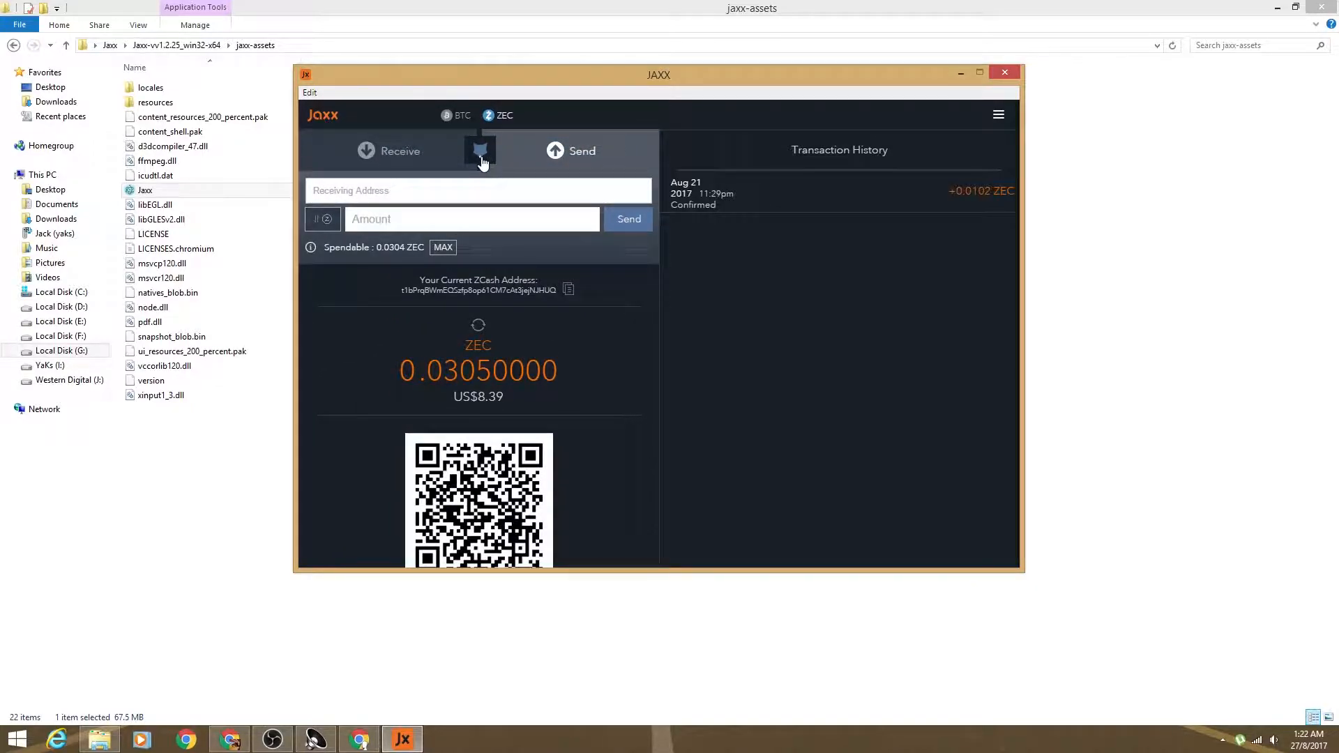
pyautogui.click(480, 151)
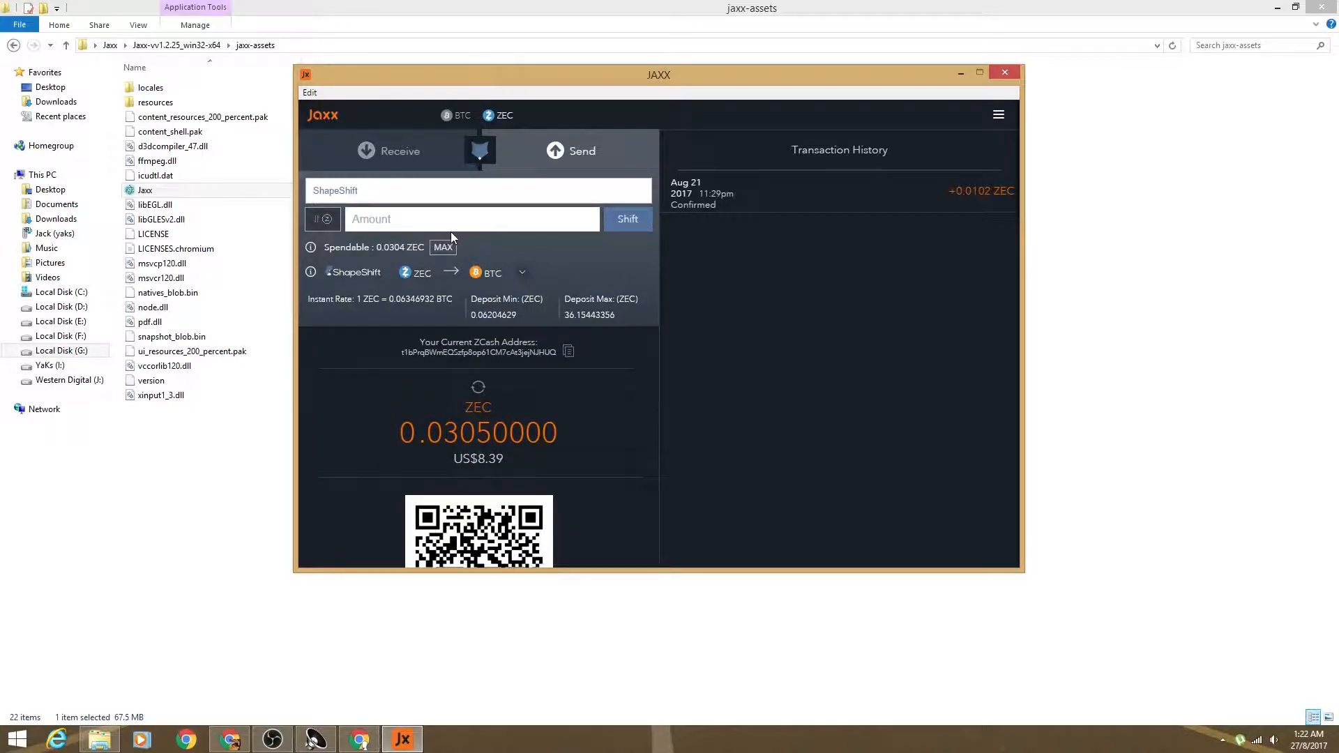
pyautogui.click(522, 272)
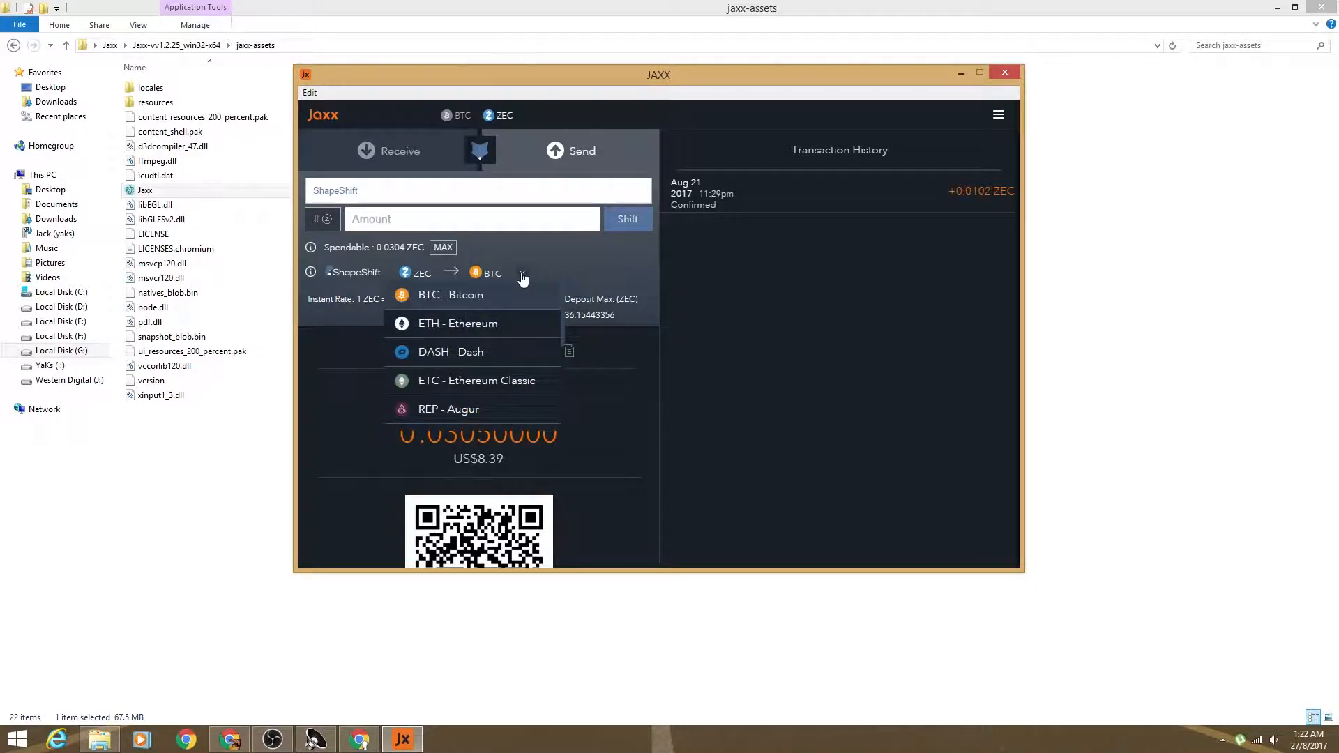
pyautogui.moveTo(498, 305)
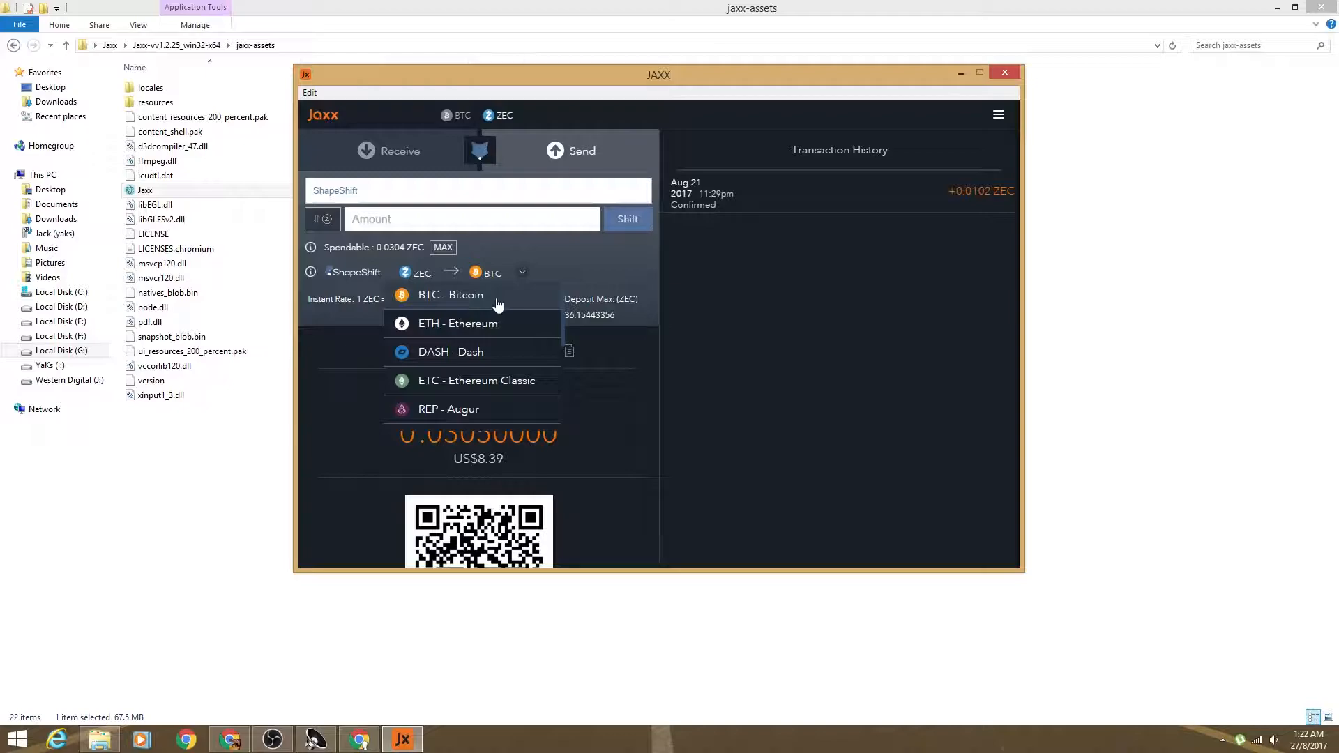
pyautogui.click(450, 294)
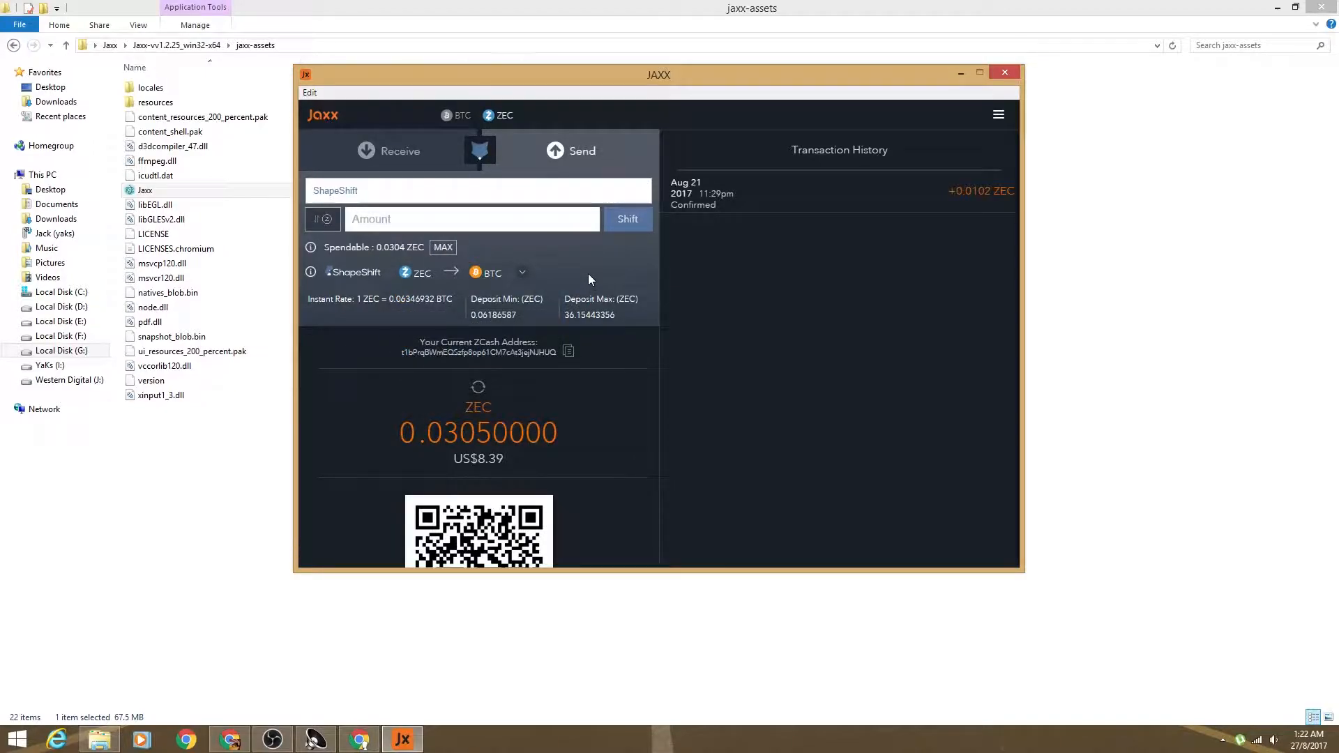
pyautogui.moveTo(558, 261)
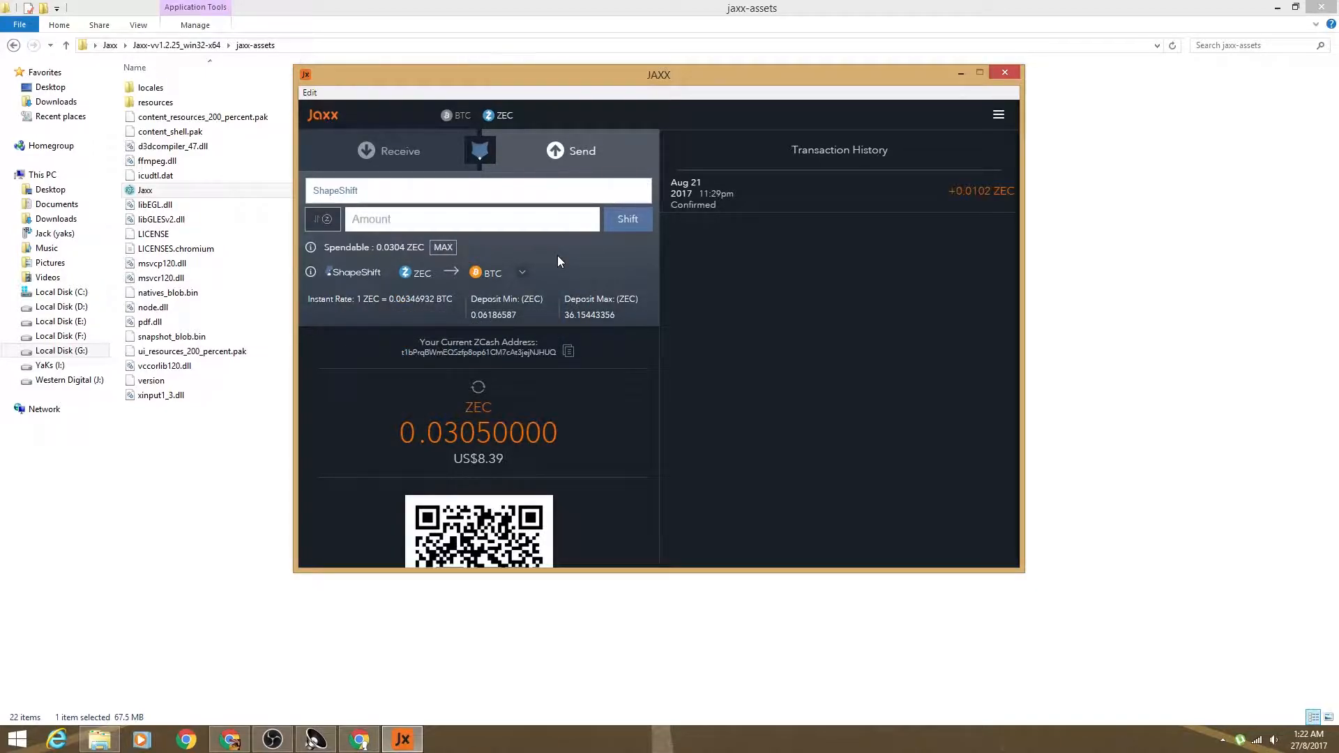
pyautogui.click(442, 247)
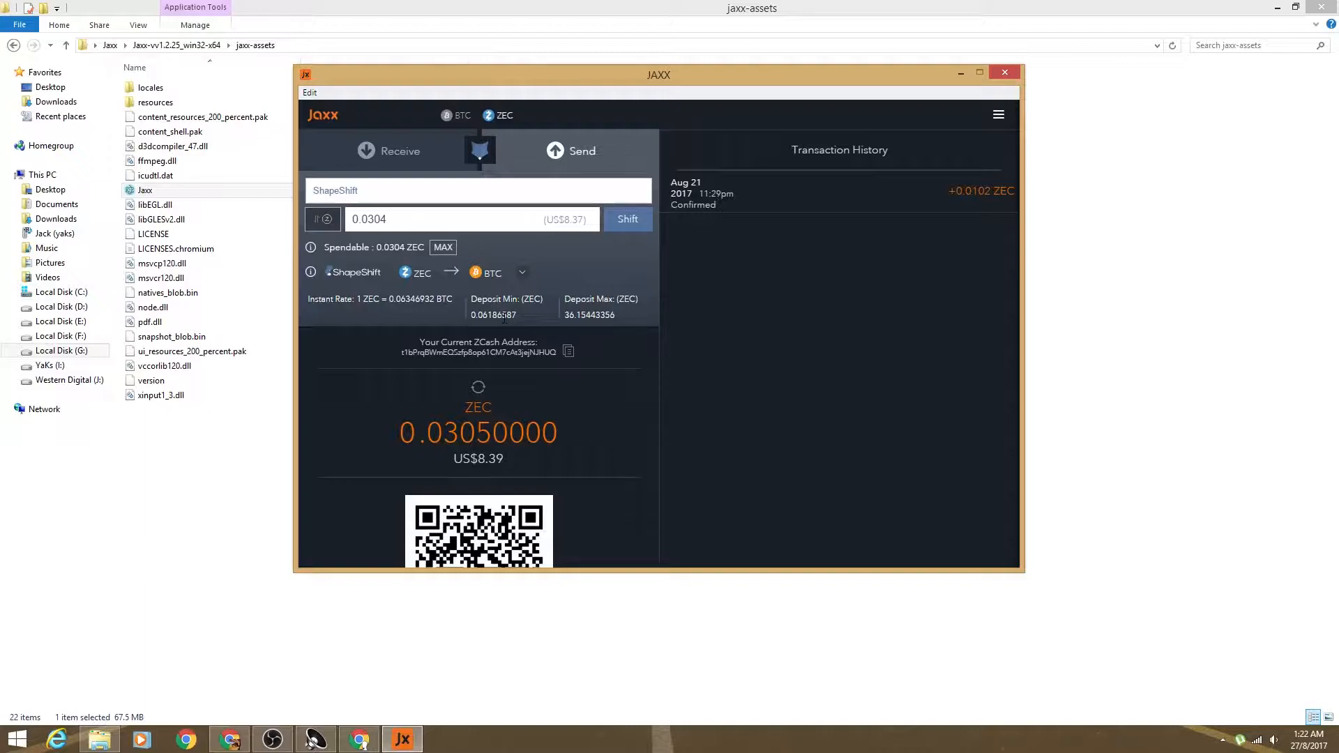
pyautogui.moveTo(471, 126)
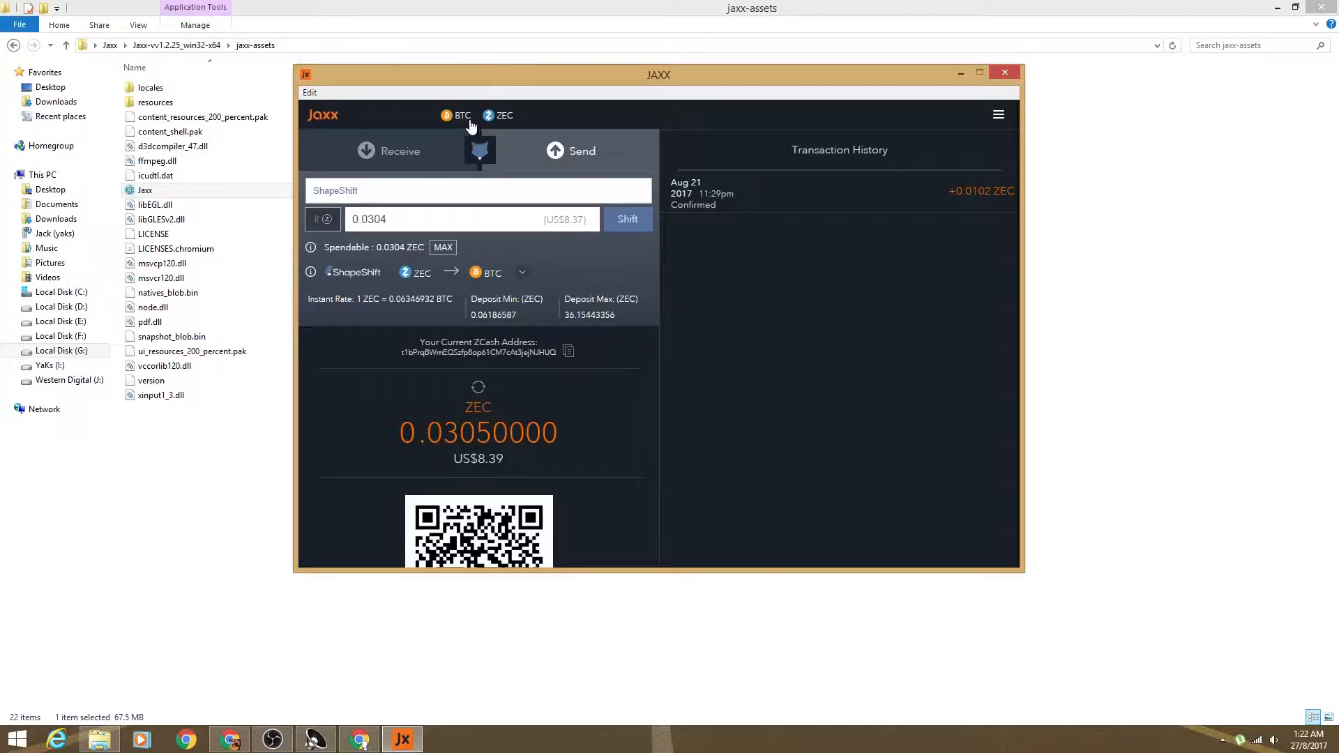
# - Show the Bitcoin wallet's ShapeShift form with its list of target coins expanded
pyautogui.click(458, 116)
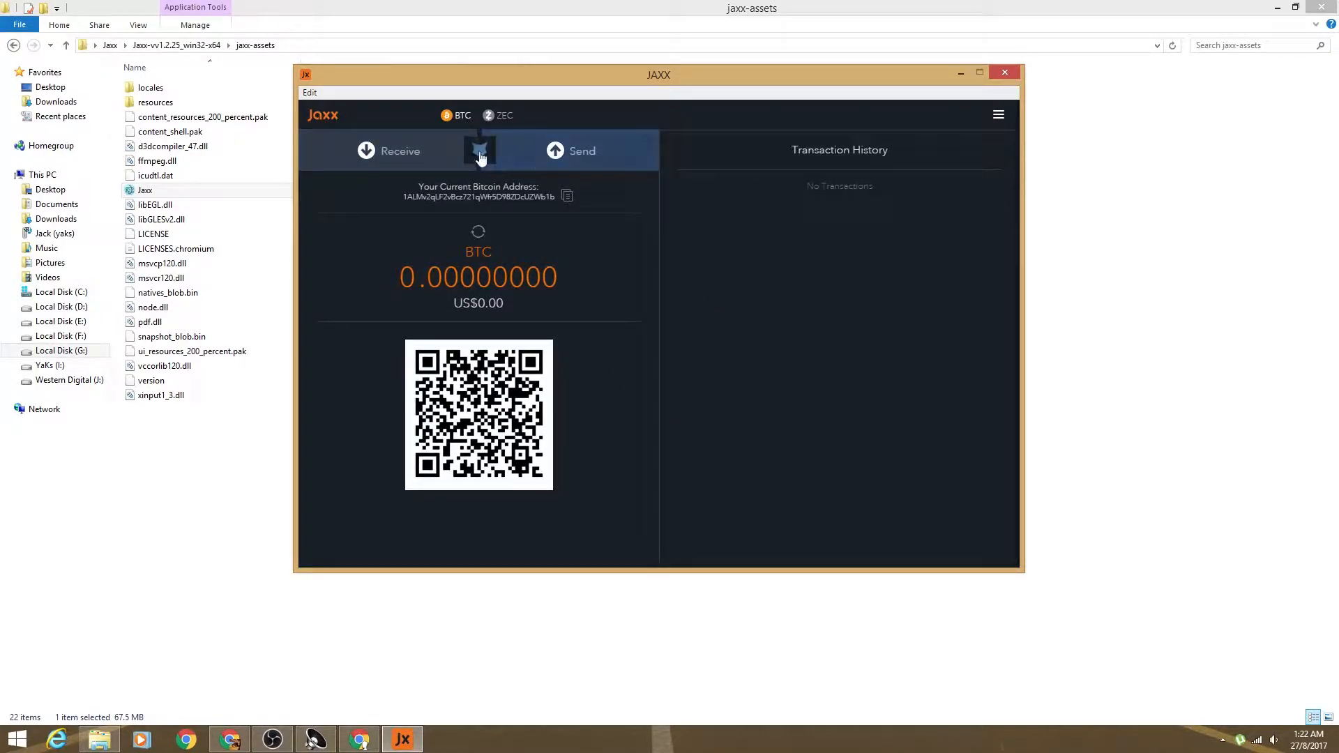
pyautogui.click(480, 151)
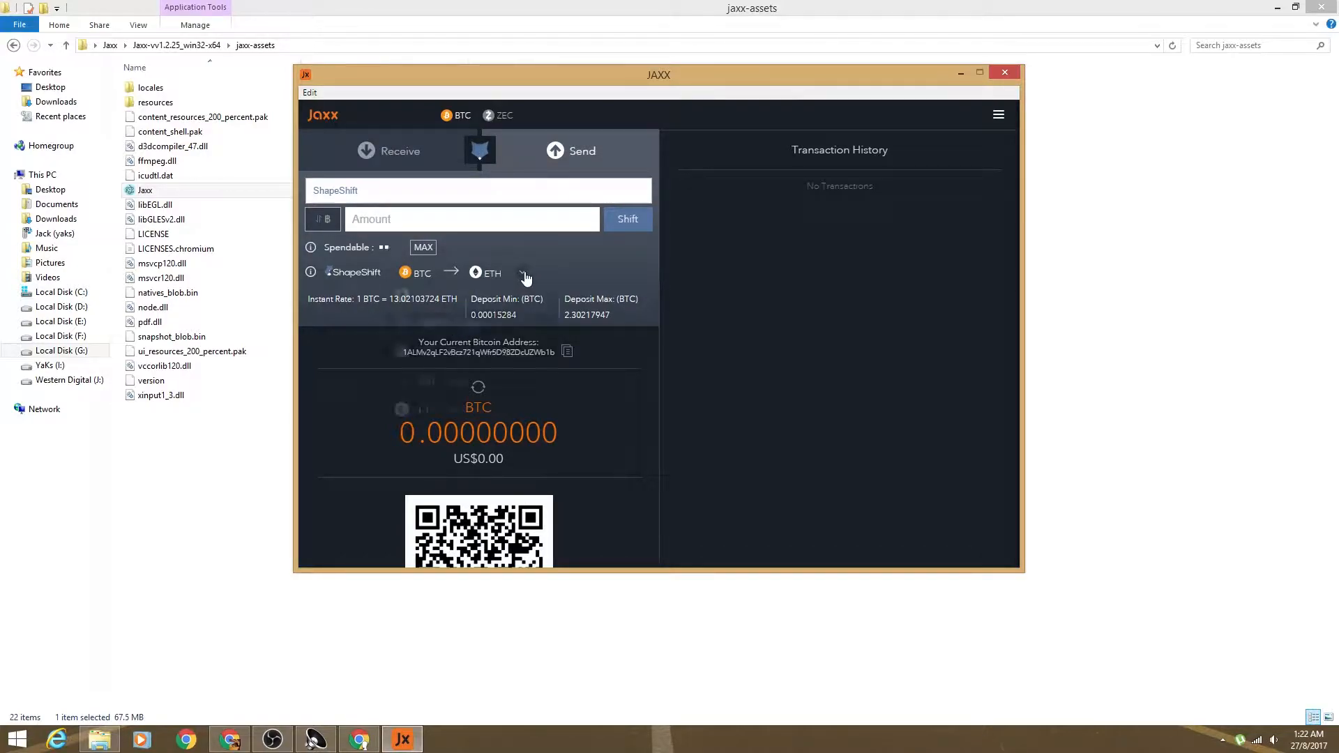
pyautogui.click(522, 272)
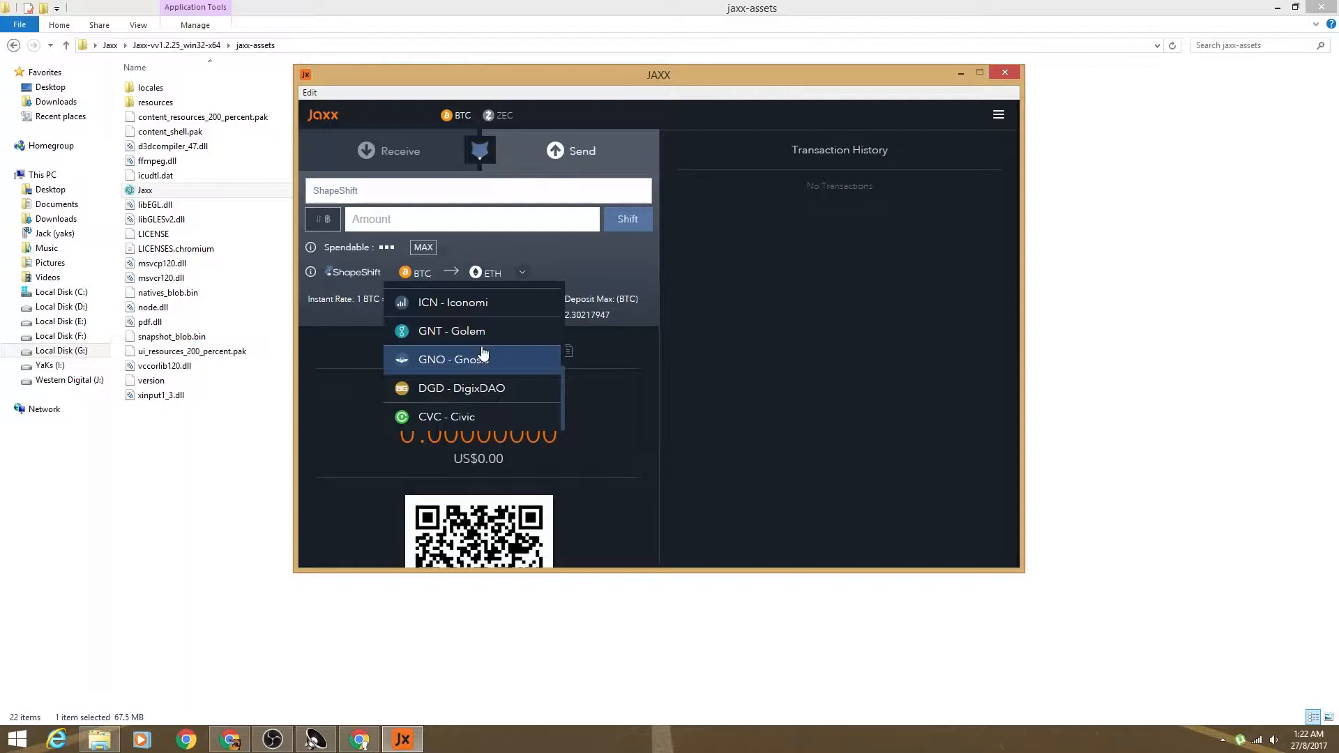